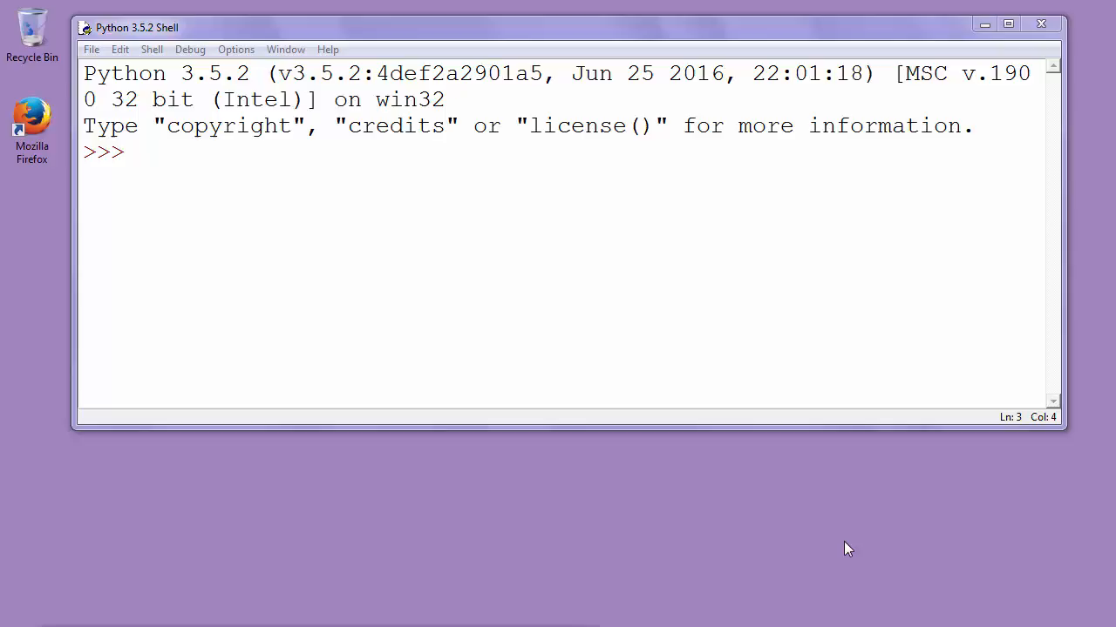
- Open the File menu in the Python 3.5.2 Shell window
left_click(91, 49)
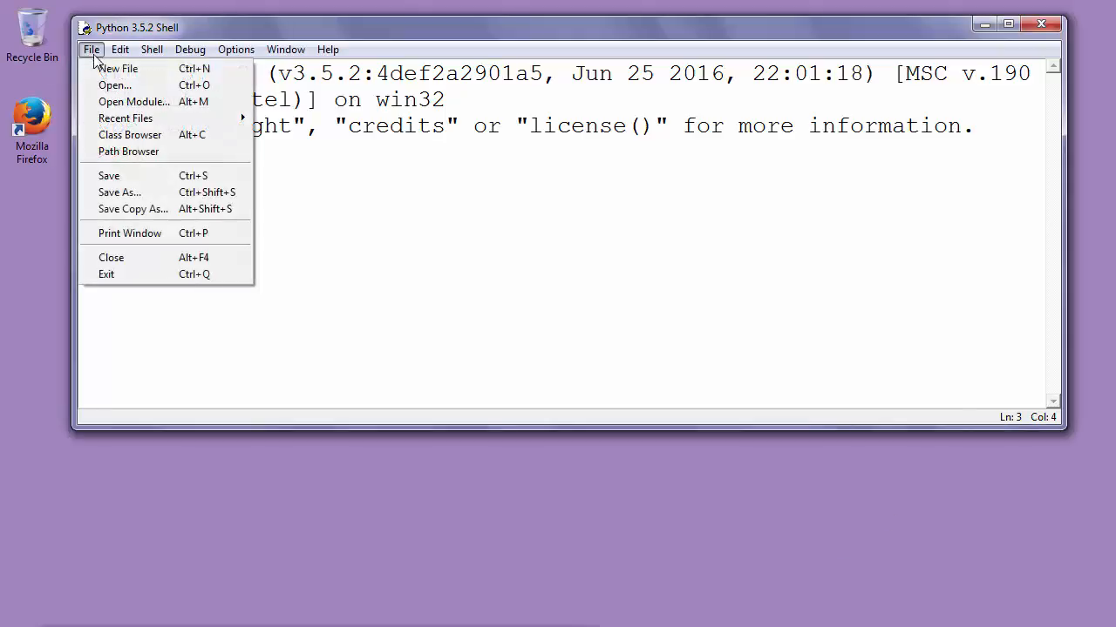
- Create a new untitled script starting with the line my_list = []
left_click(117, 68)
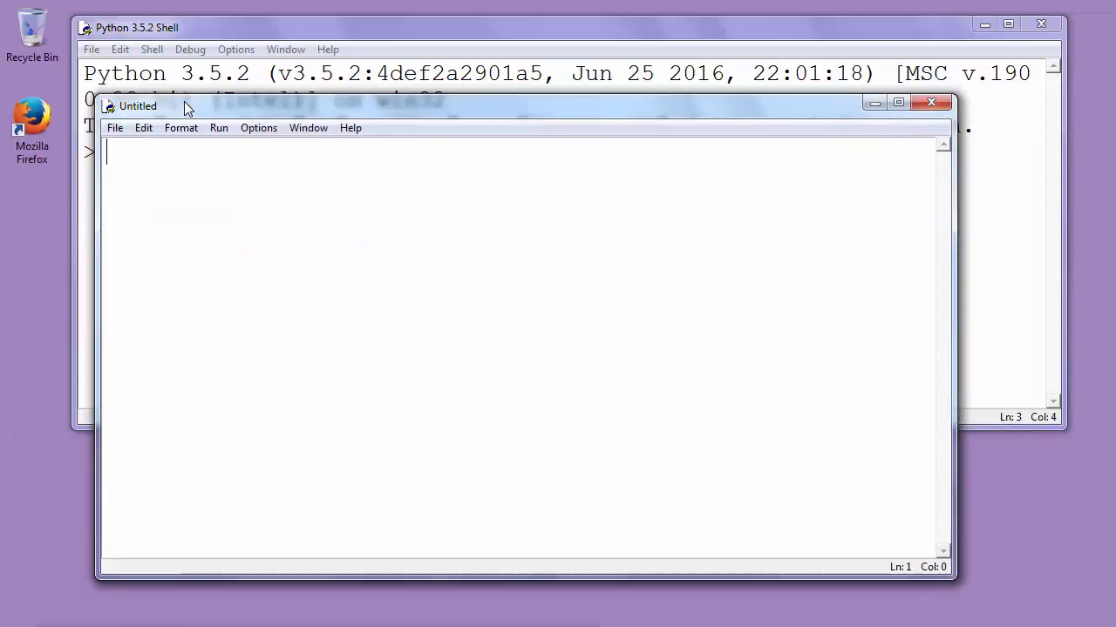
type("m")
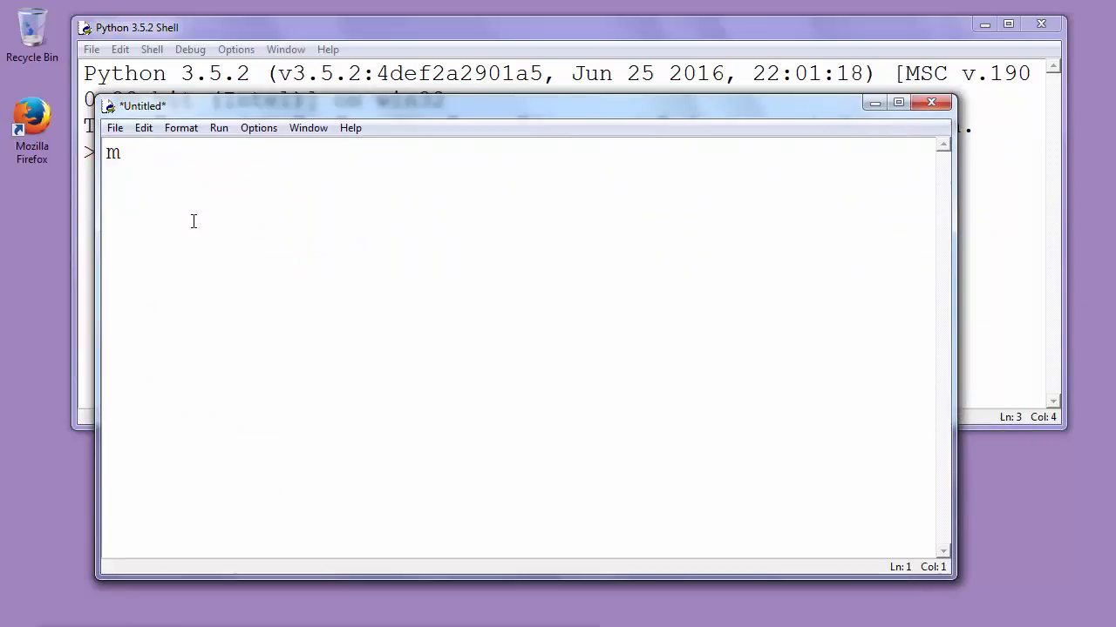
type("y_list =")
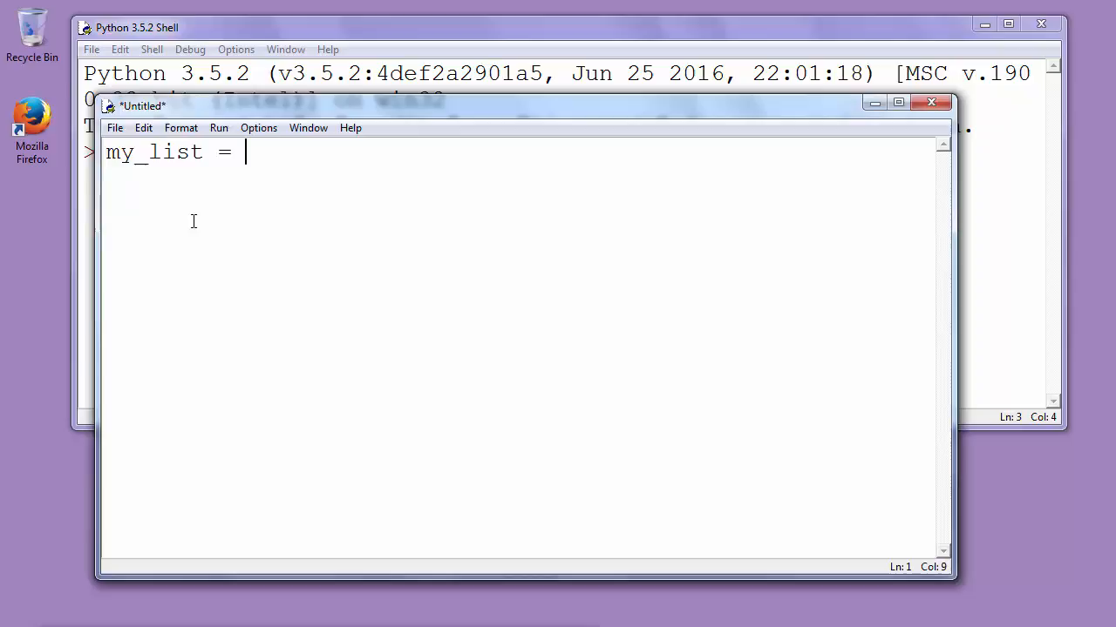
type("[]")
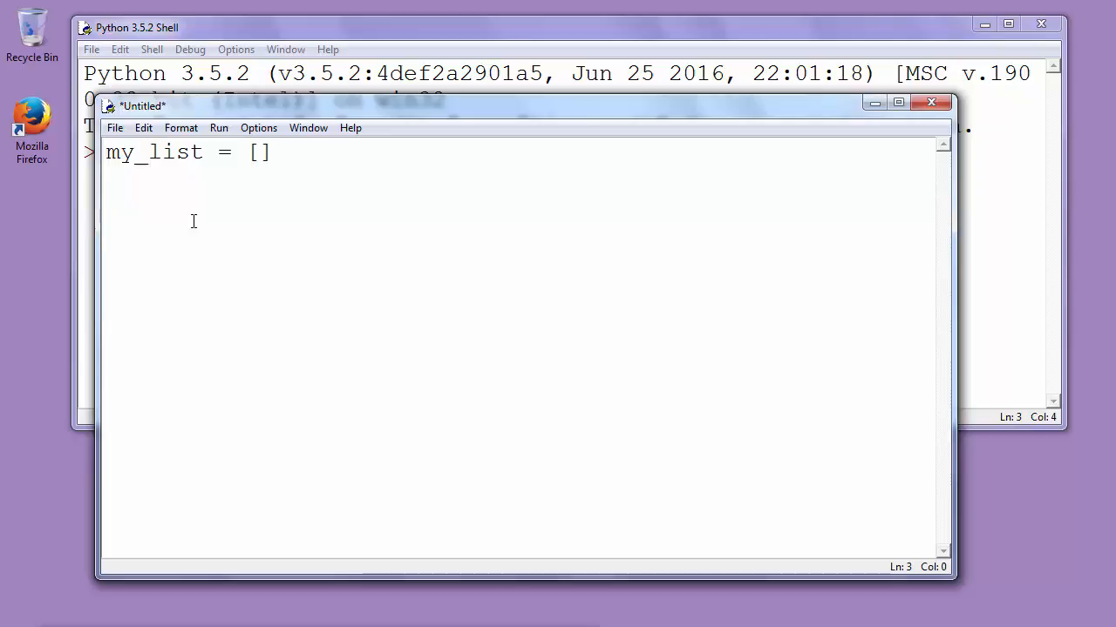
- Add the line a = input("Enter a byte: ") to read a byte from the user
type("inp")
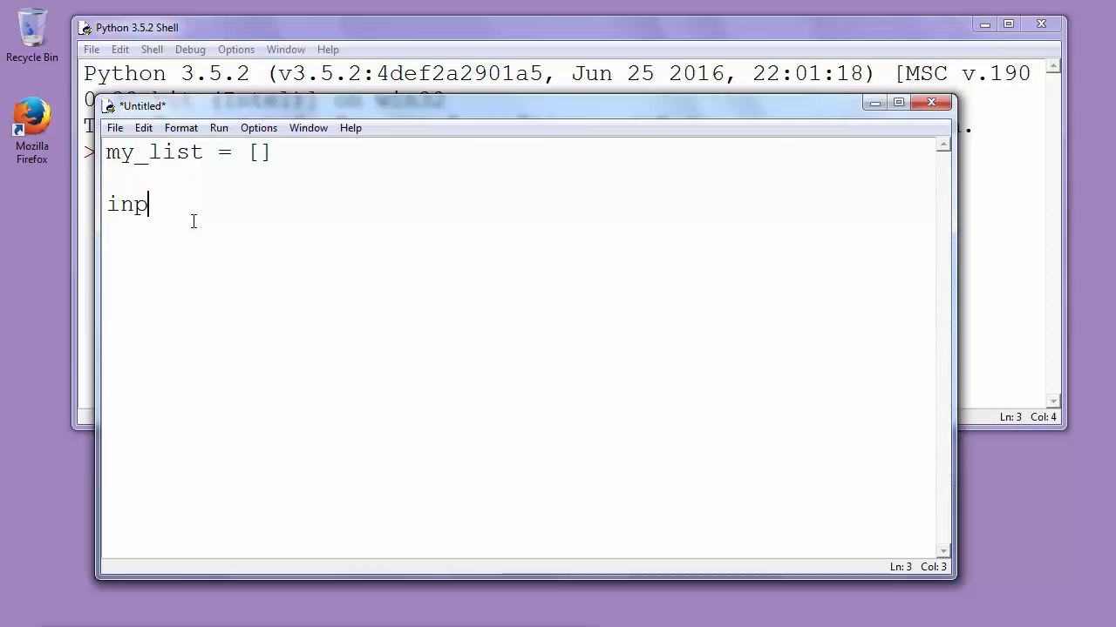
type("ut(")
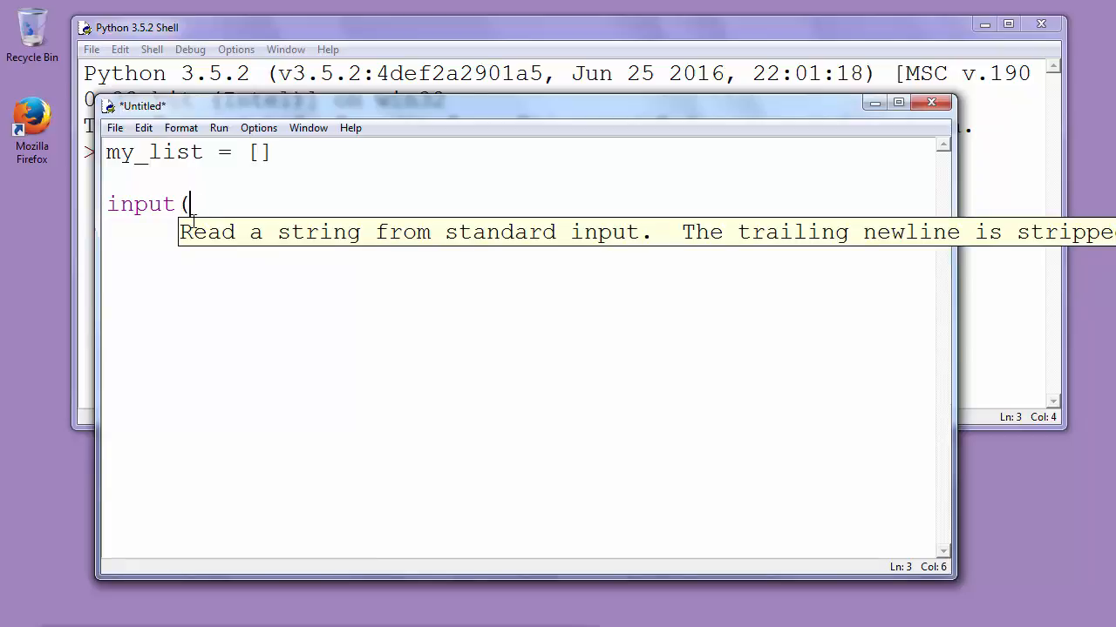
type("\"Ente\"")
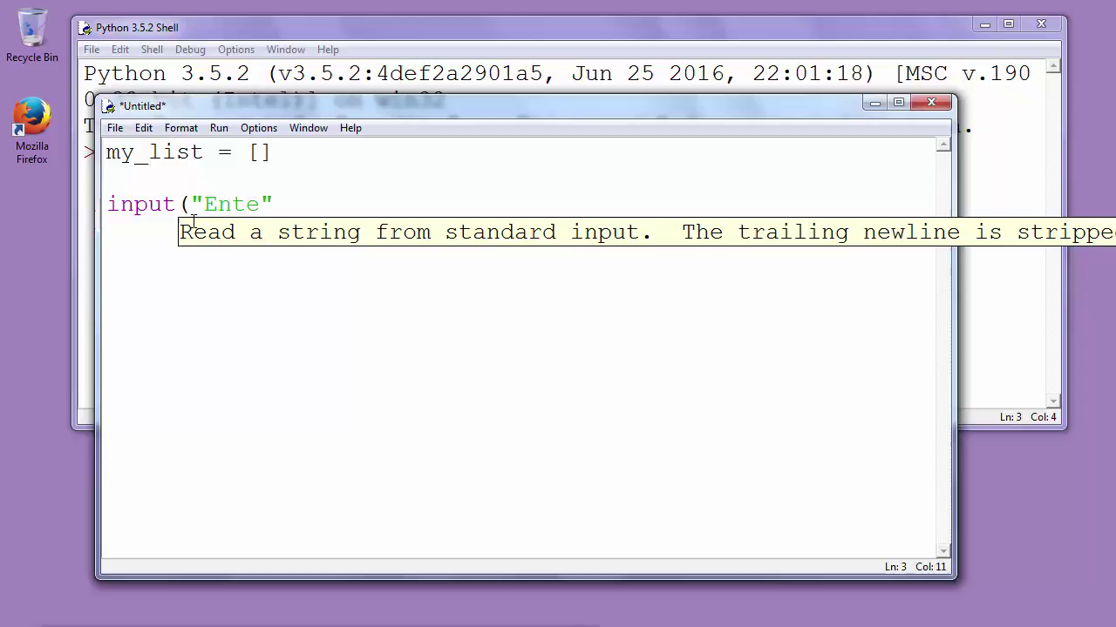
type("r a byt")
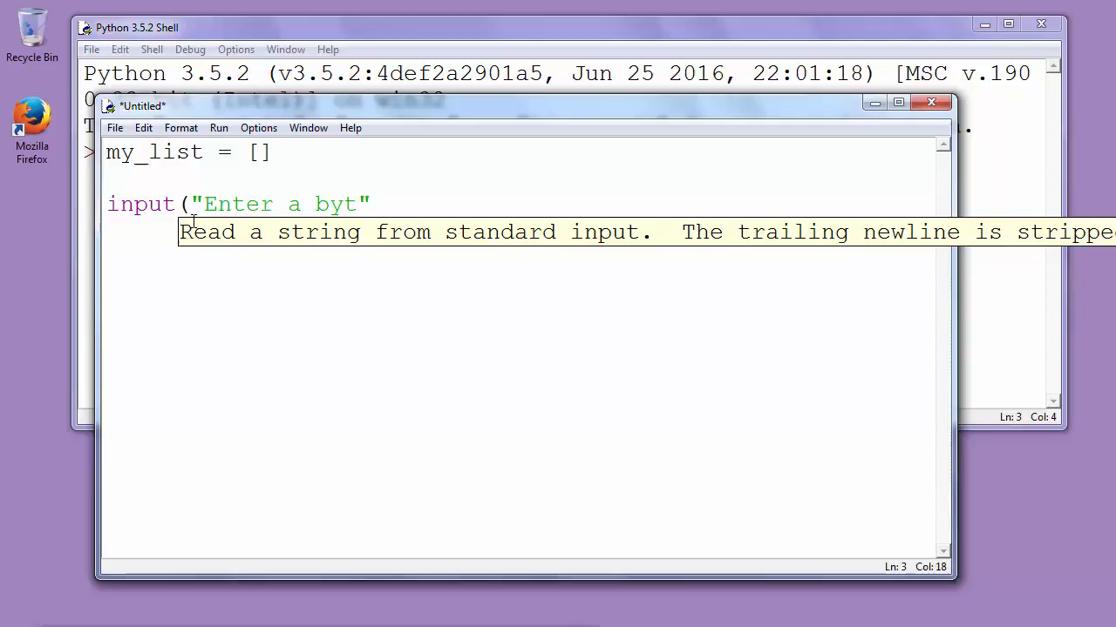
type("e\":")
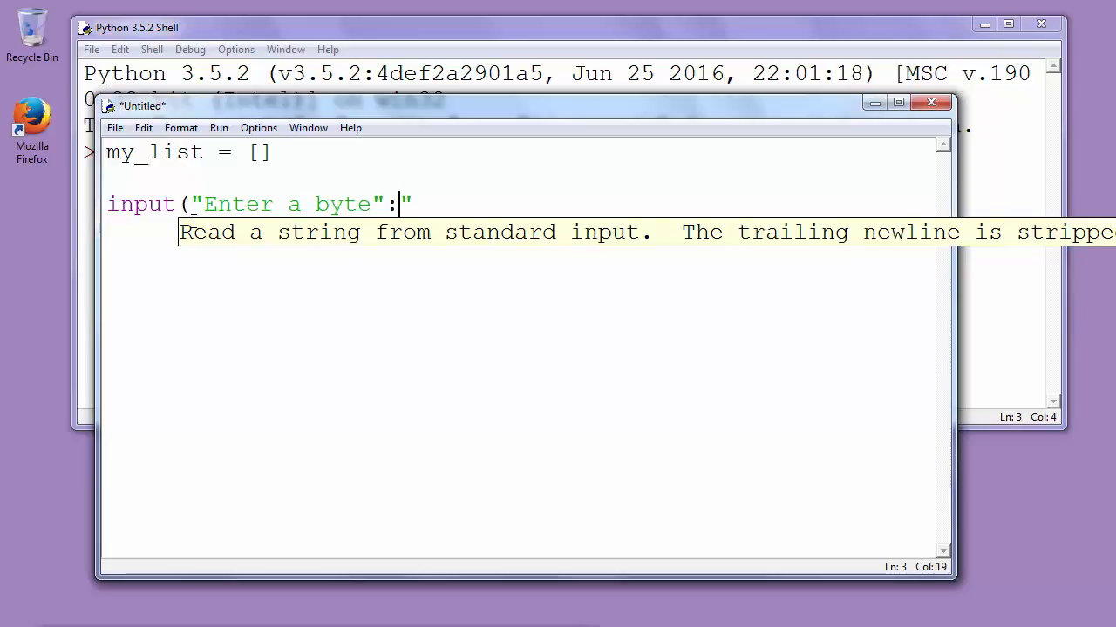
type("I")
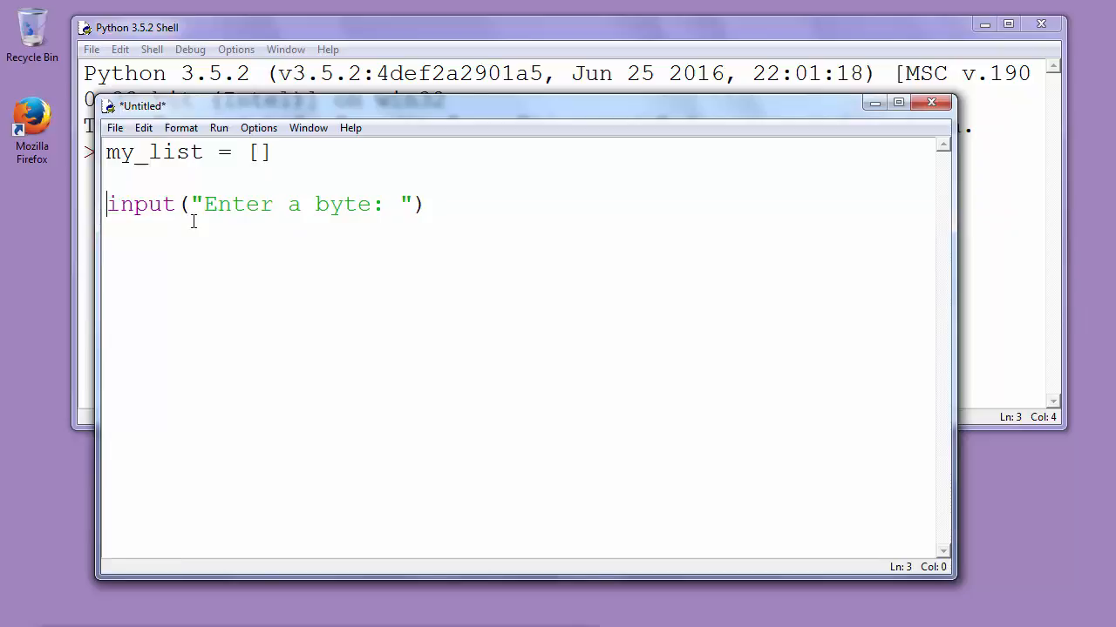
type("a =")
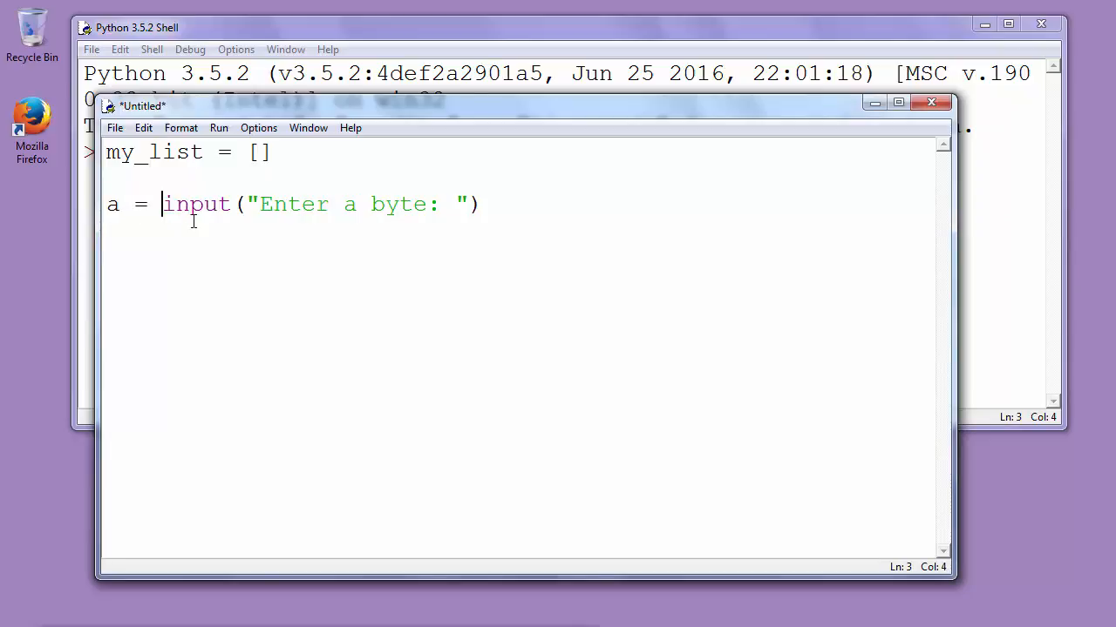
double_click(112, 203)
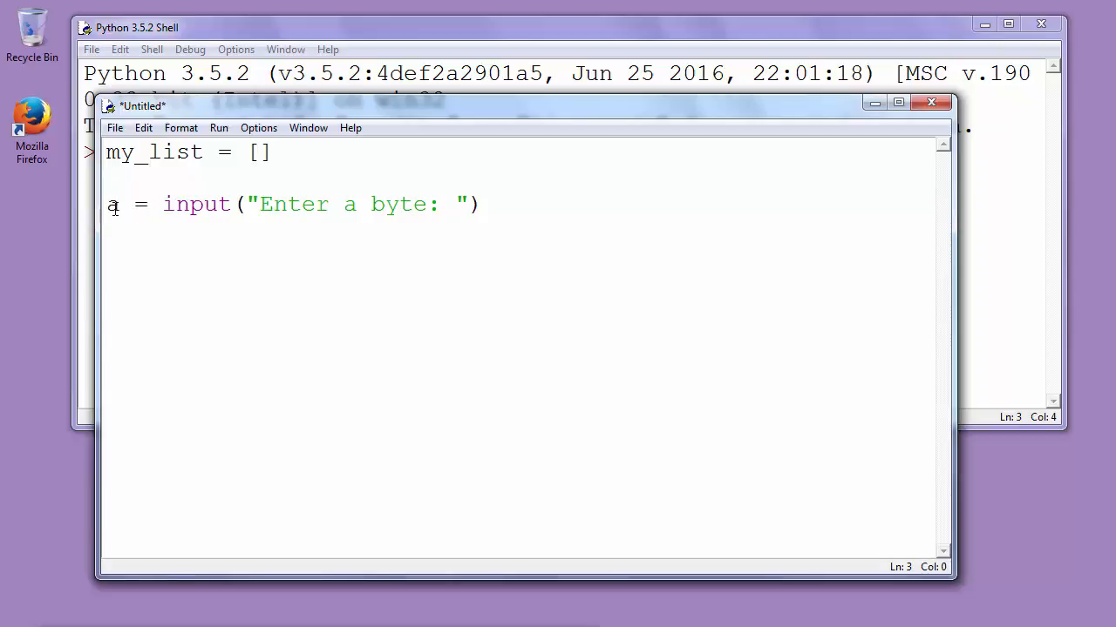
left_click_drag(163, 204, 479, 204)
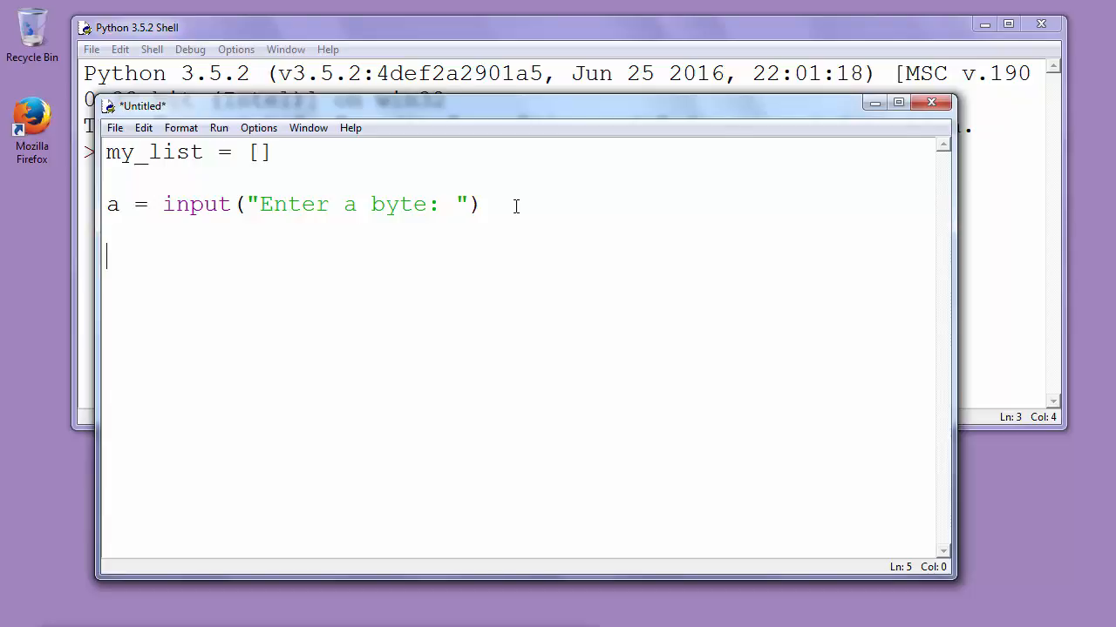
- Type the loop header for i in range(8): and select the 8
type("for i i")
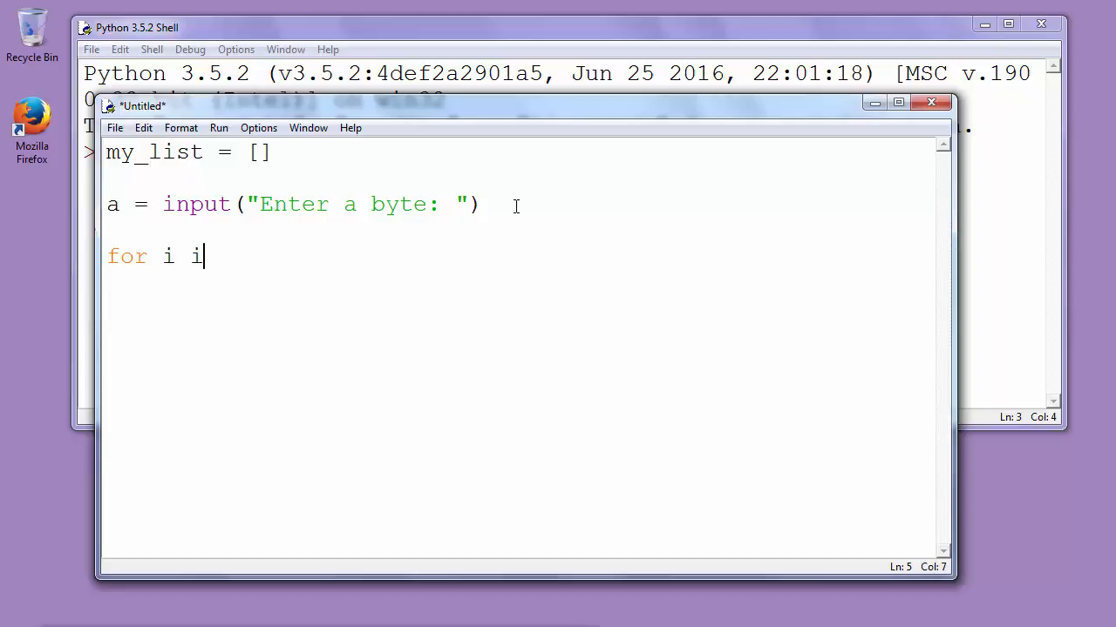
type("n rang")
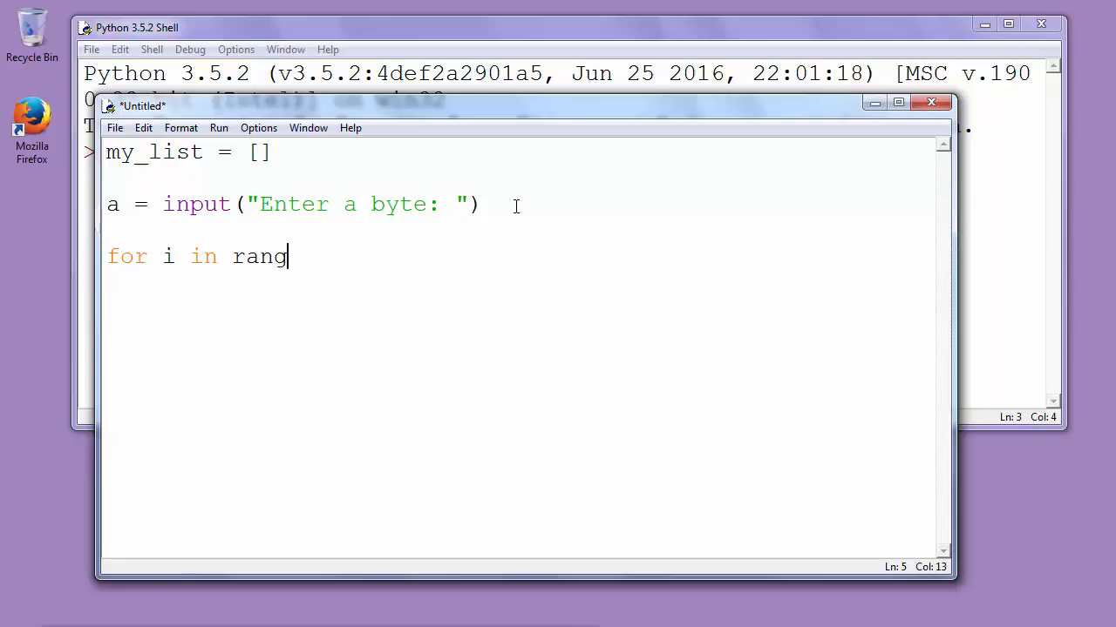
type("e(8)")
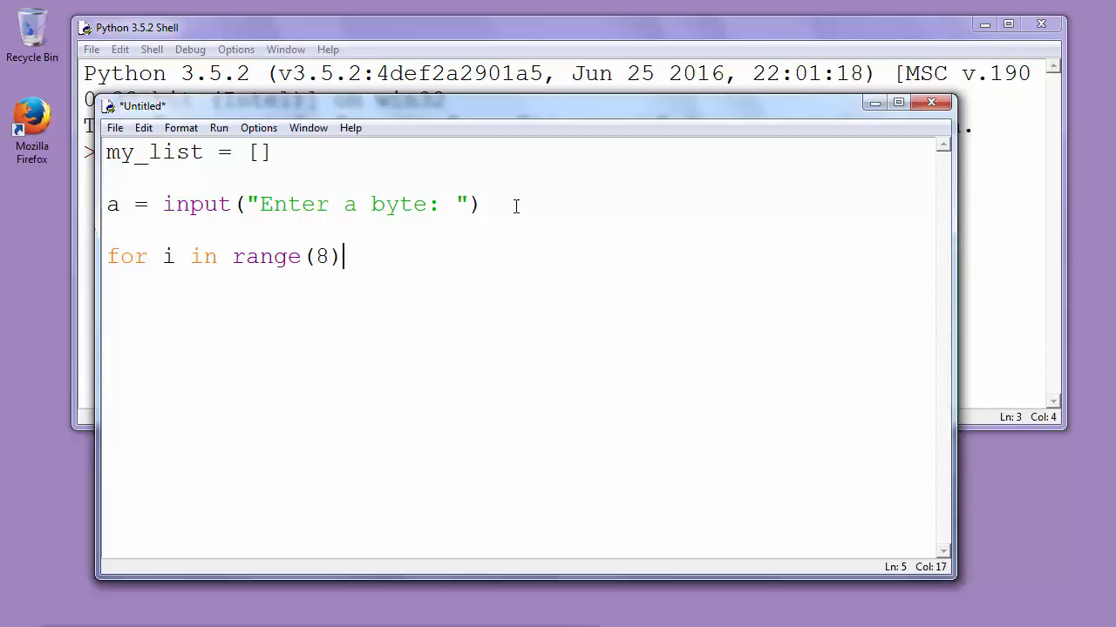
type(":")
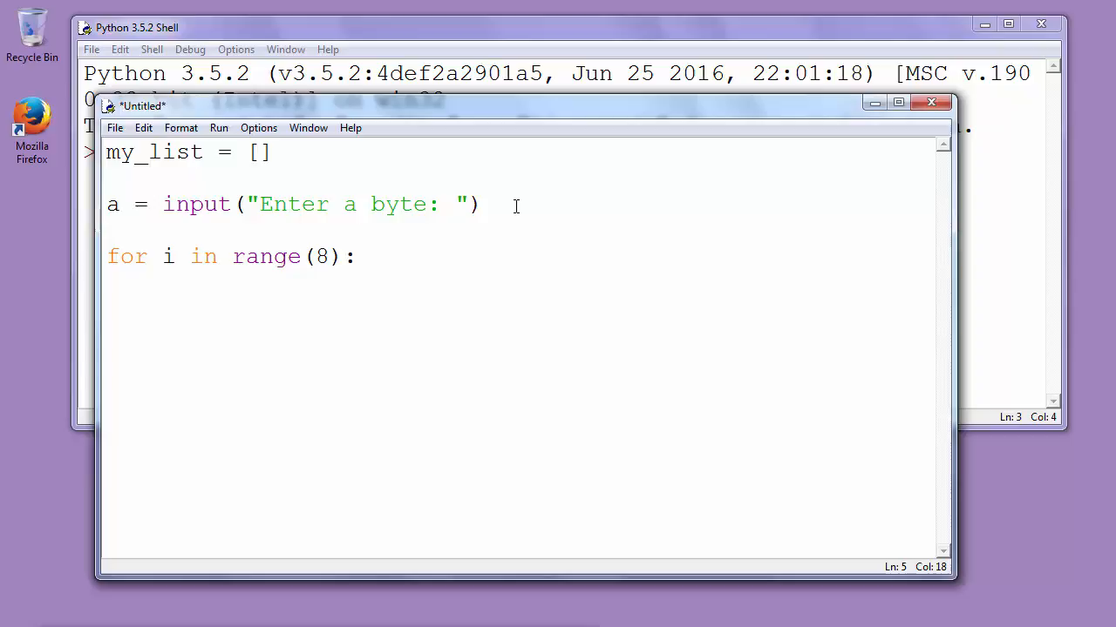
left_click(329, 255)
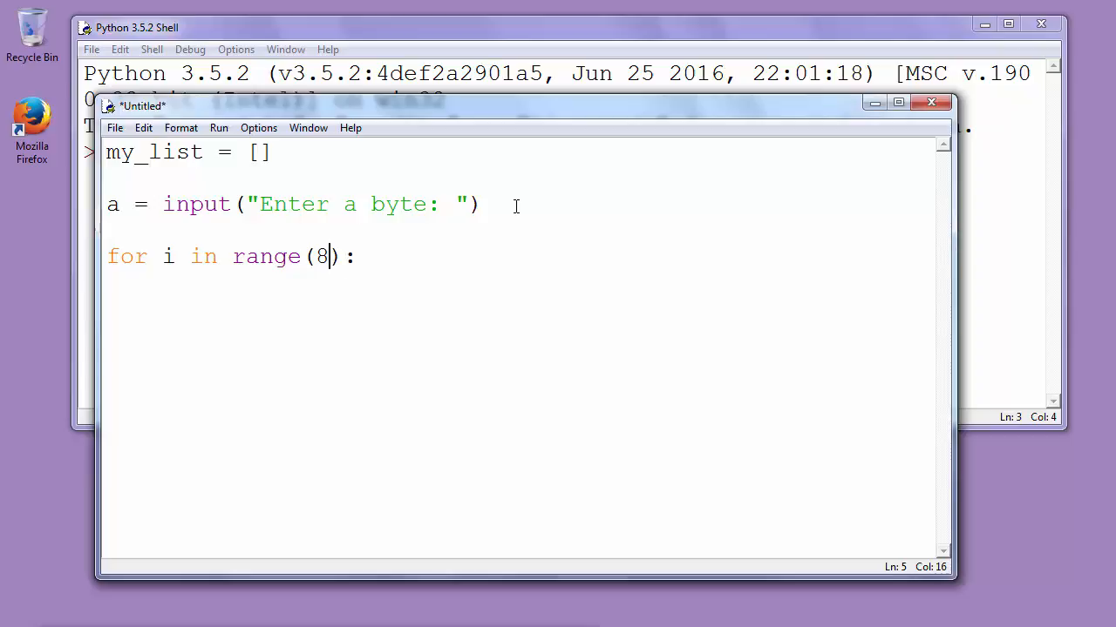
double_click(322, 256)
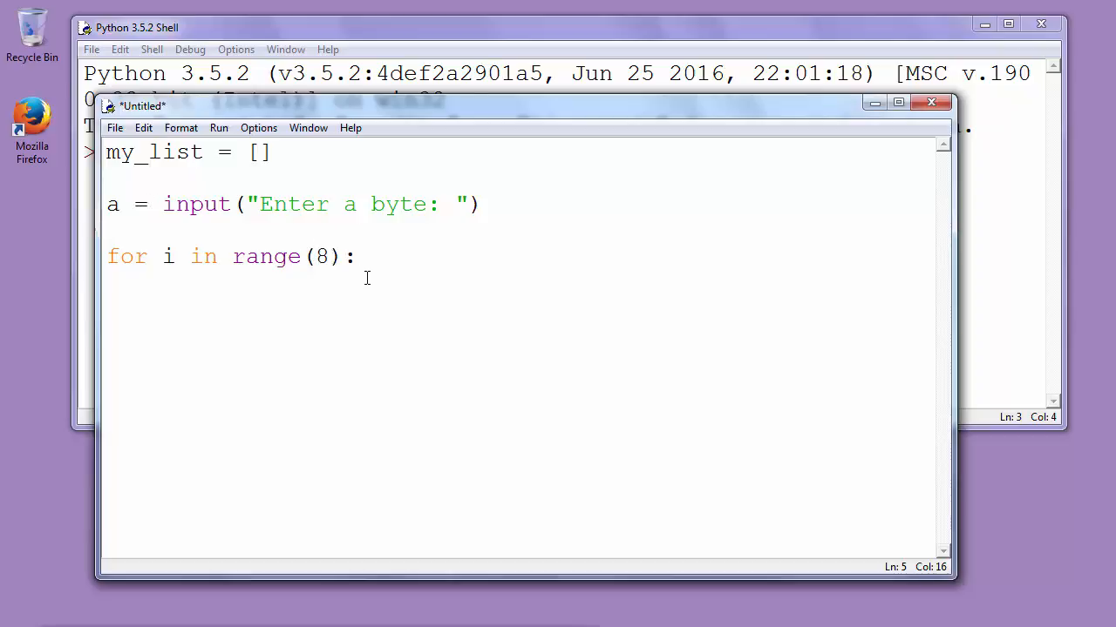
- Replace the 8 so the header reads for i in range(len(a)):
key("Backspace")
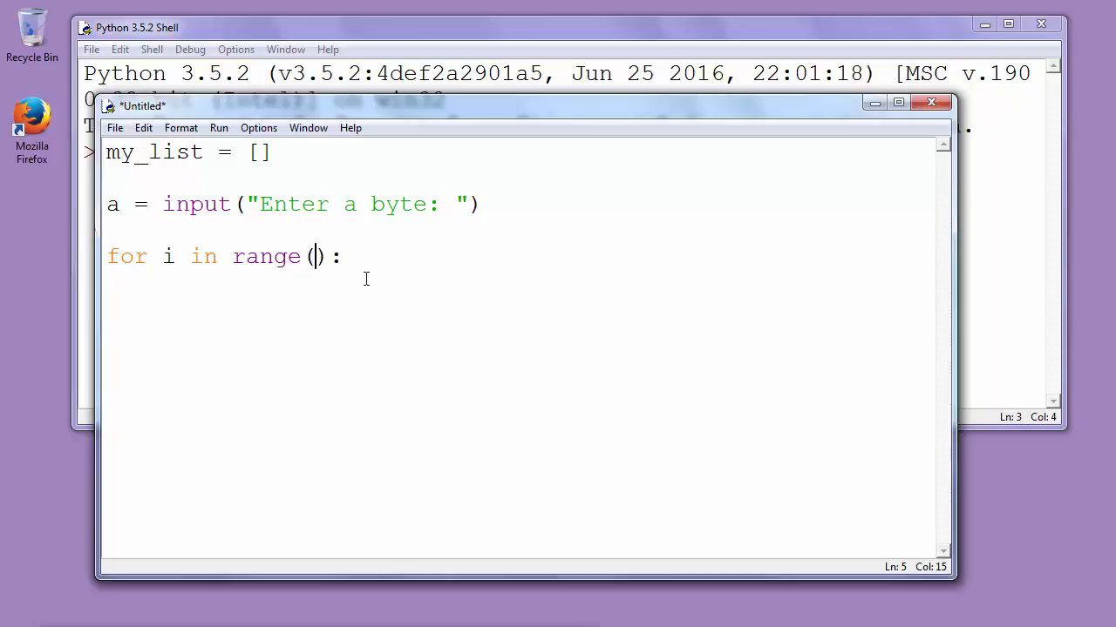
type("len")
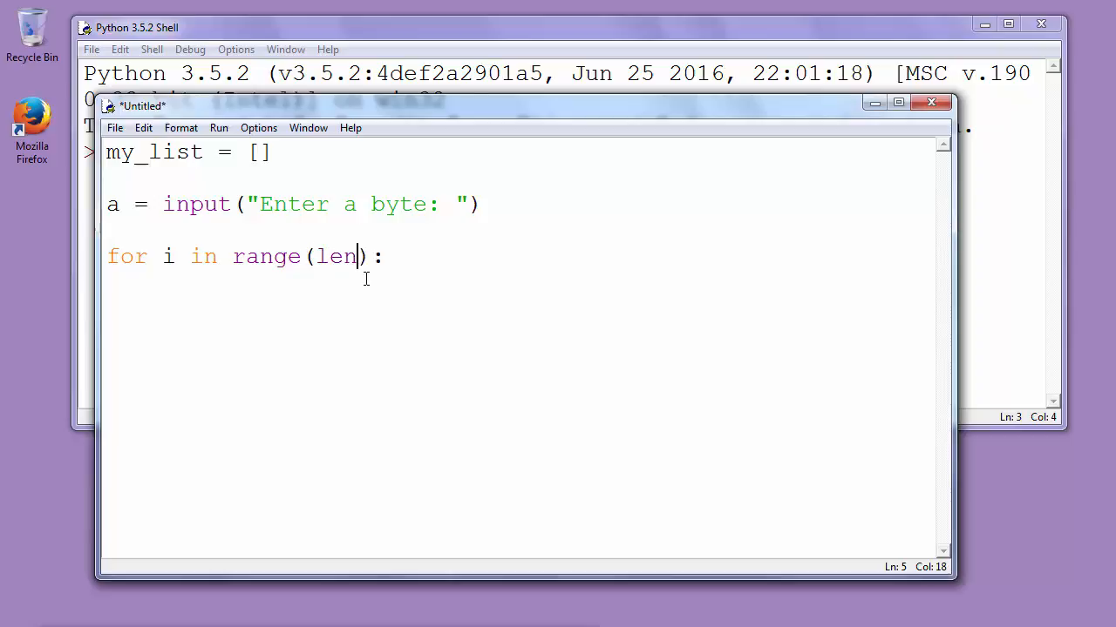
type("(a")
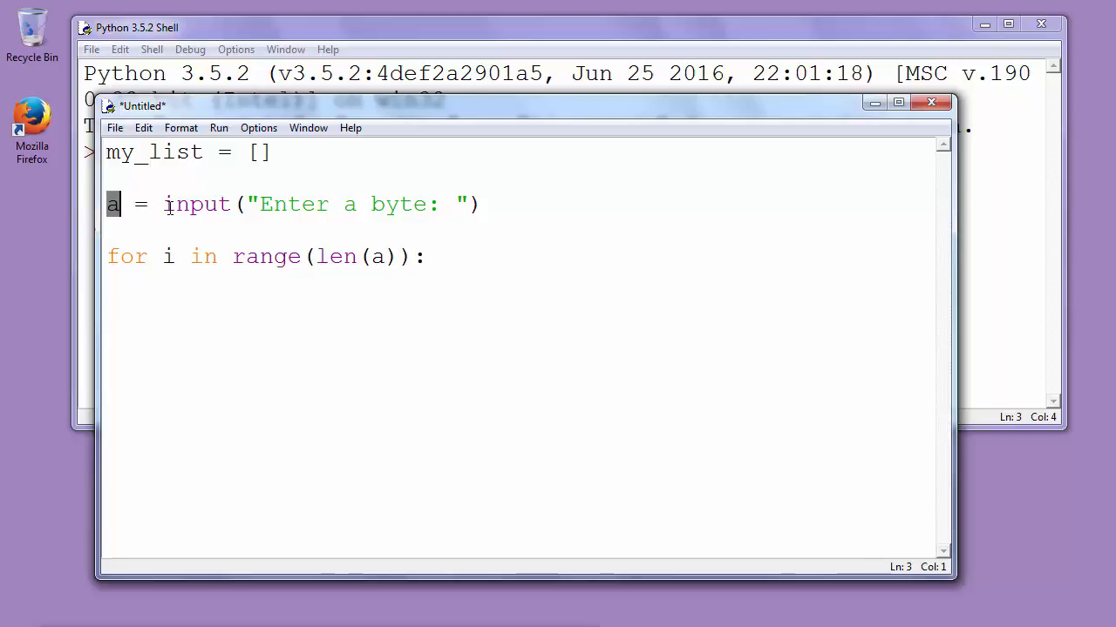
left_click_drag(164, 204, 484, 204)
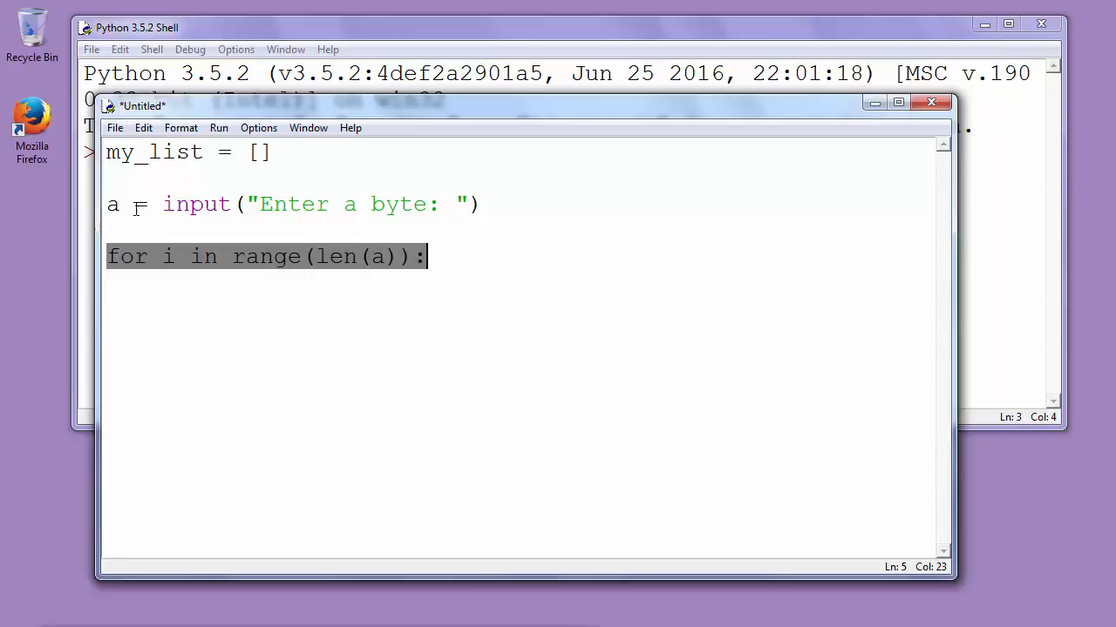
left_click(487, 252)
type("a[")
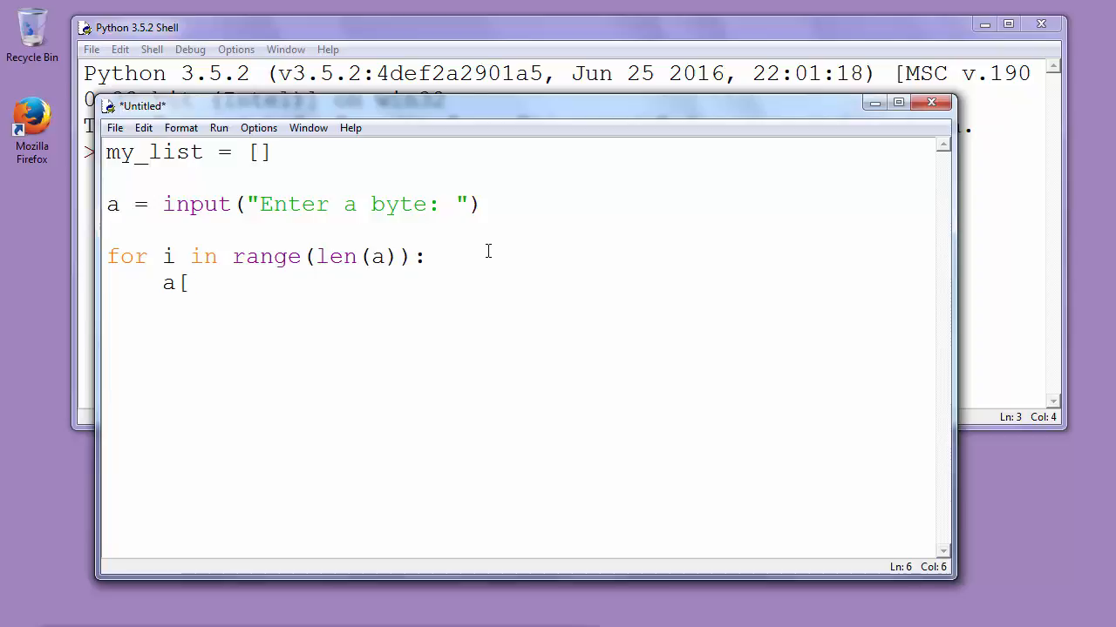
- Write the loop body a[i], wrapped as int(a[i])
type("i])")
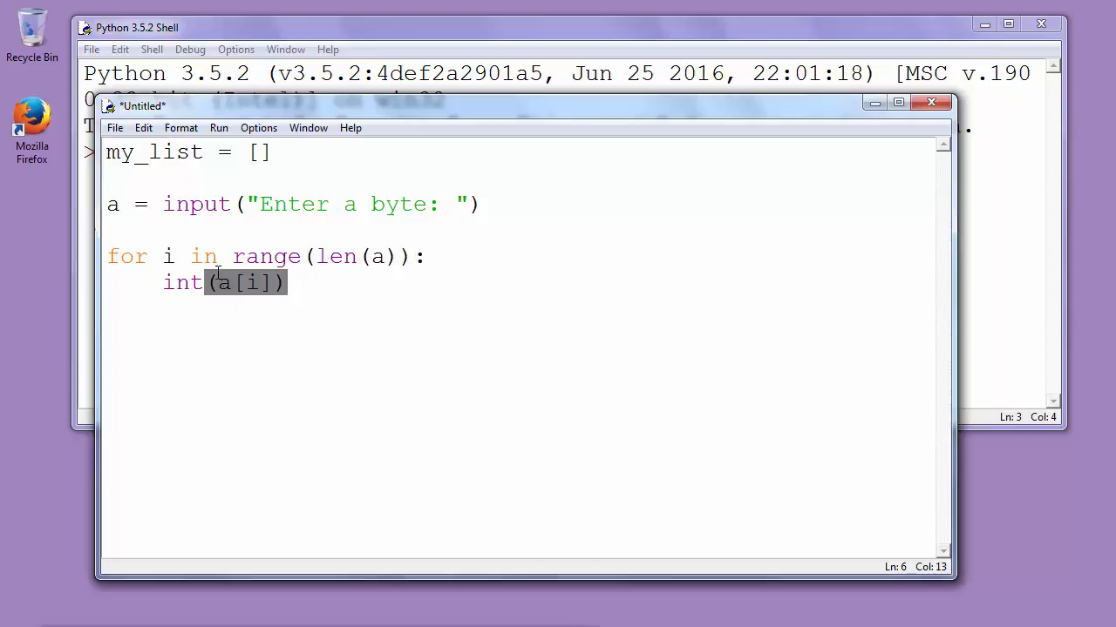
left_click(176, 282)
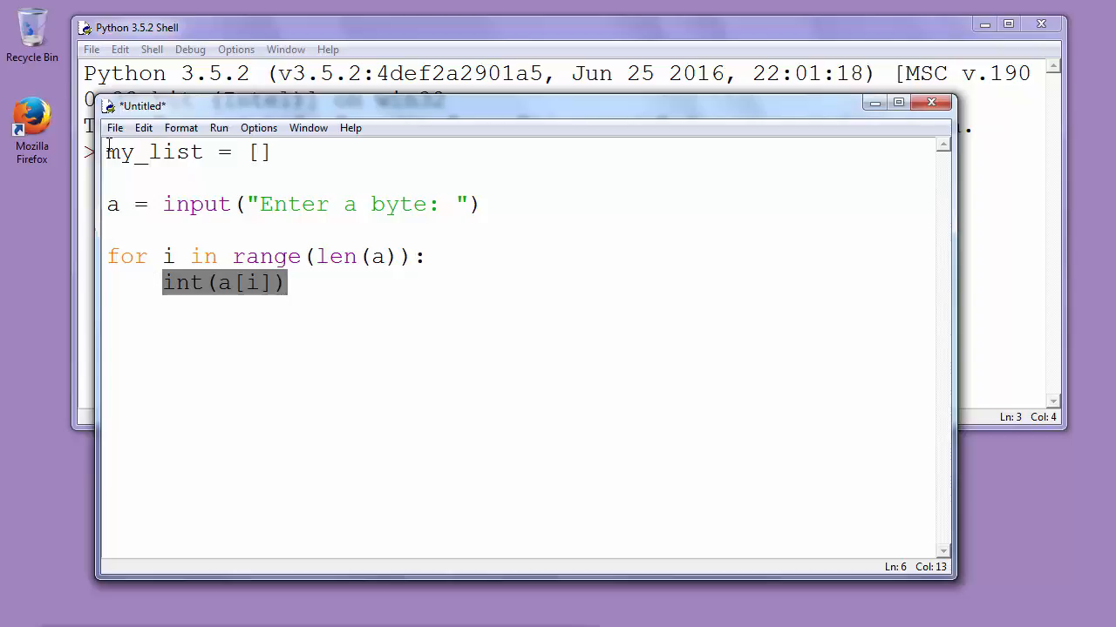
- Prefix the body with my_list.append so it reads my_list.append(int(a[i]))
left_click(297, 283)
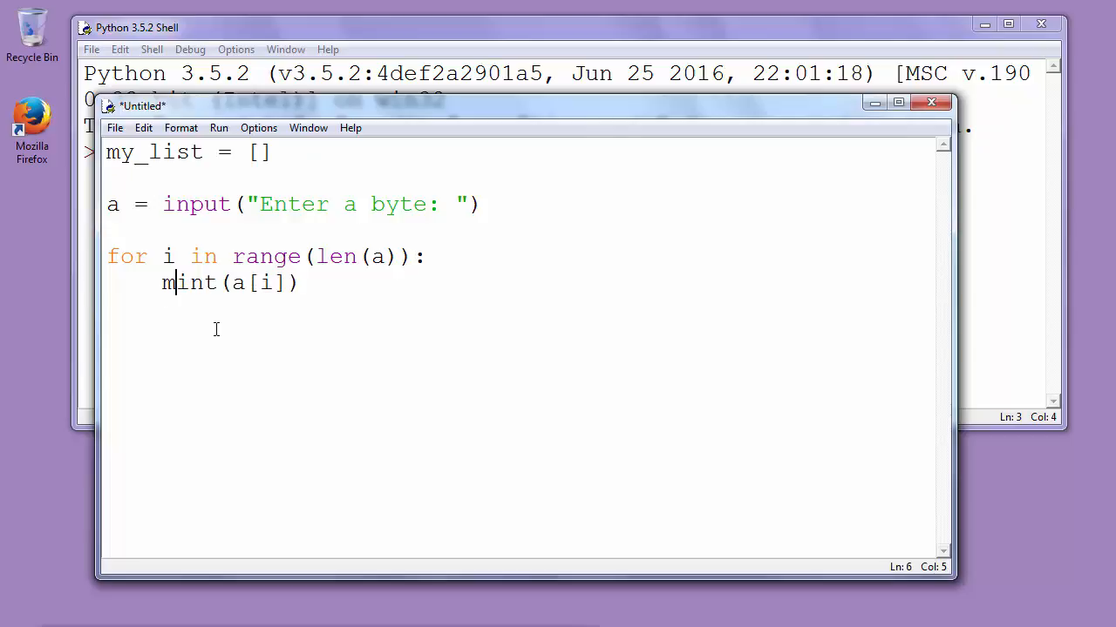
type("my_list.")
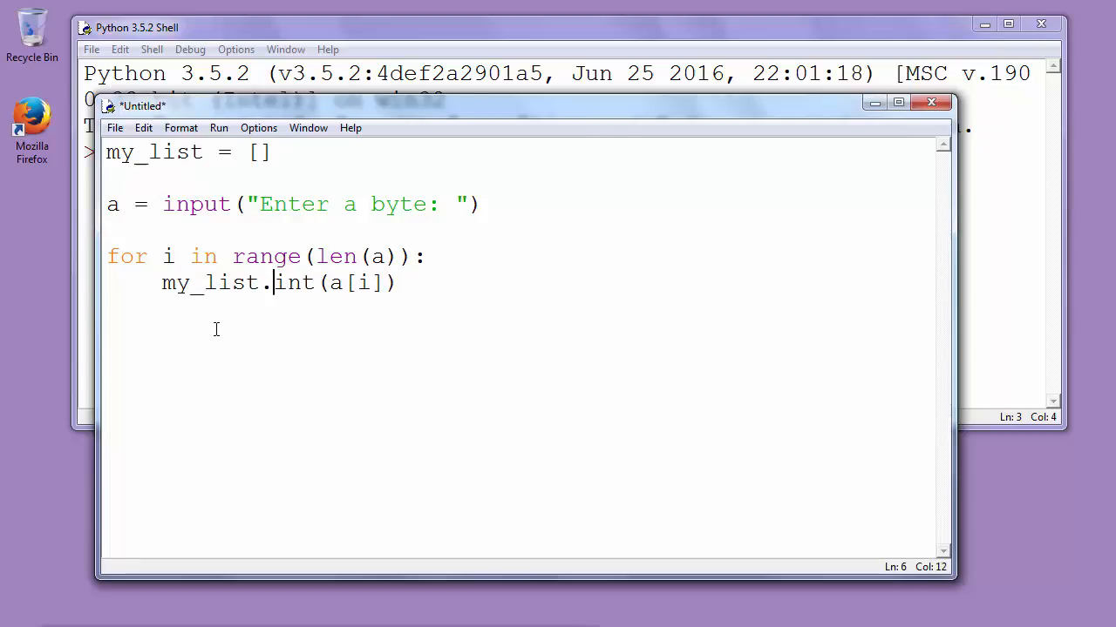
type("append(")
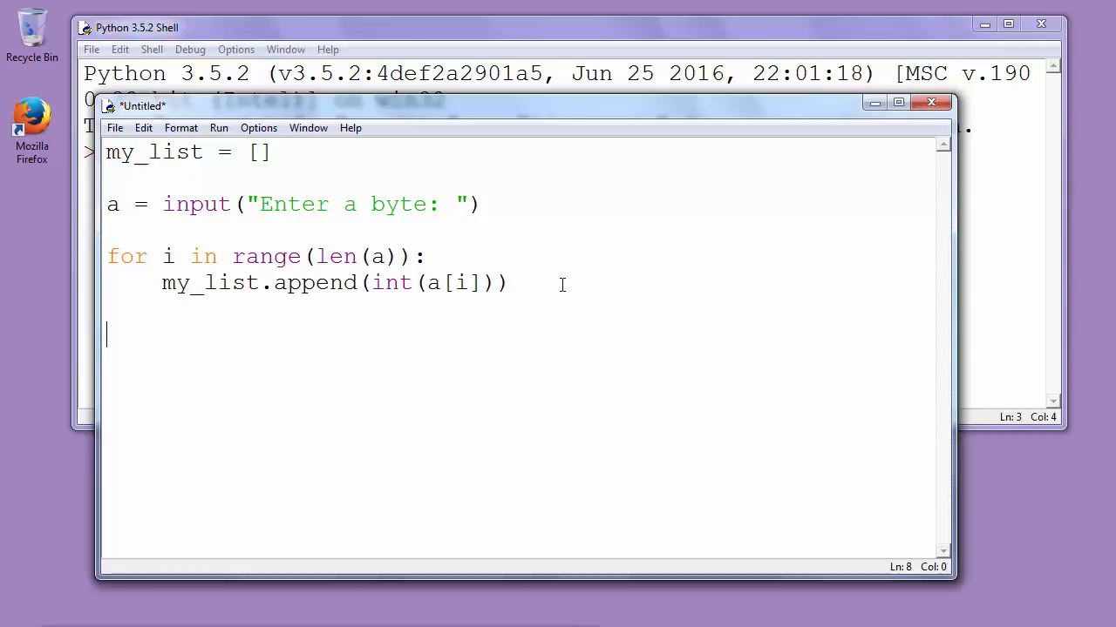
- Add a print(my_list) line after the loop
type("print(")
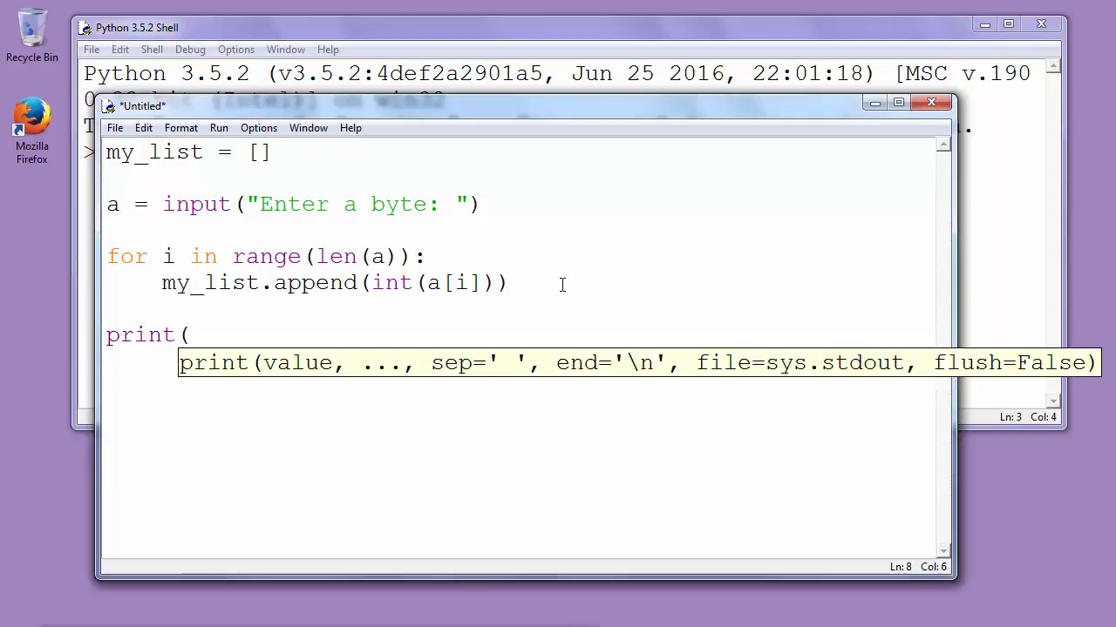
type("my_list")
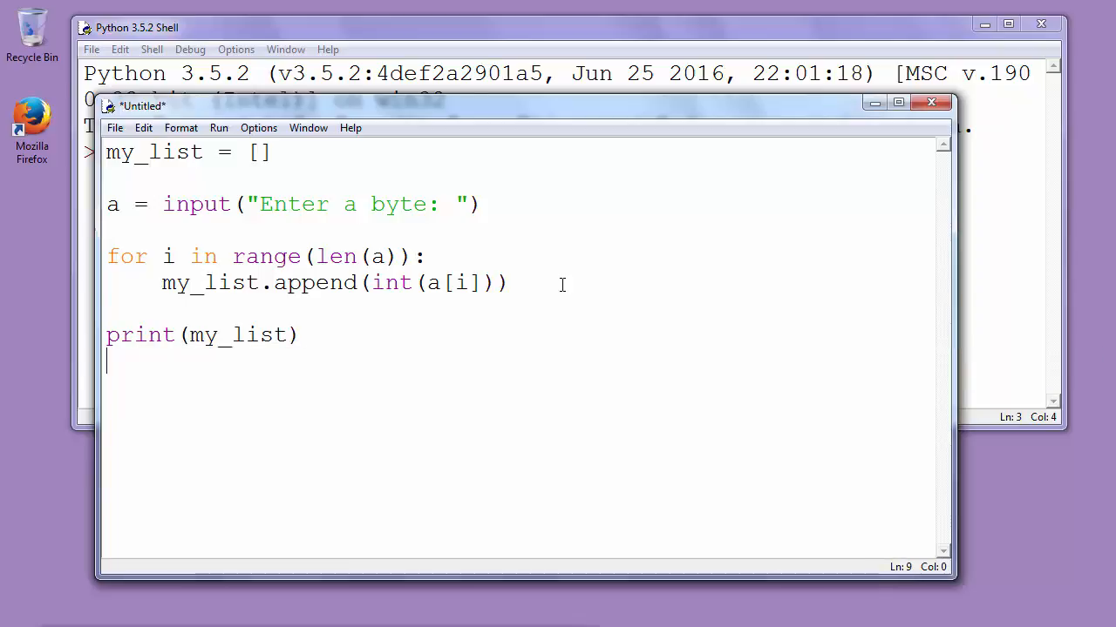
left_click(114, 128)
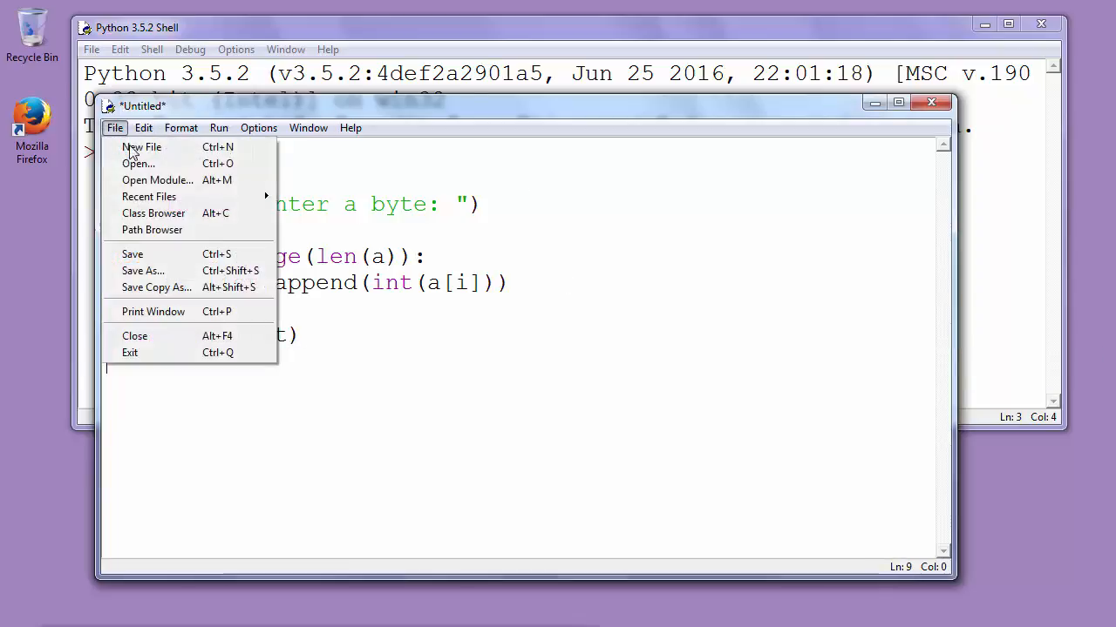
- Save the script as bytes_example via Save As
left_click(142, 270)
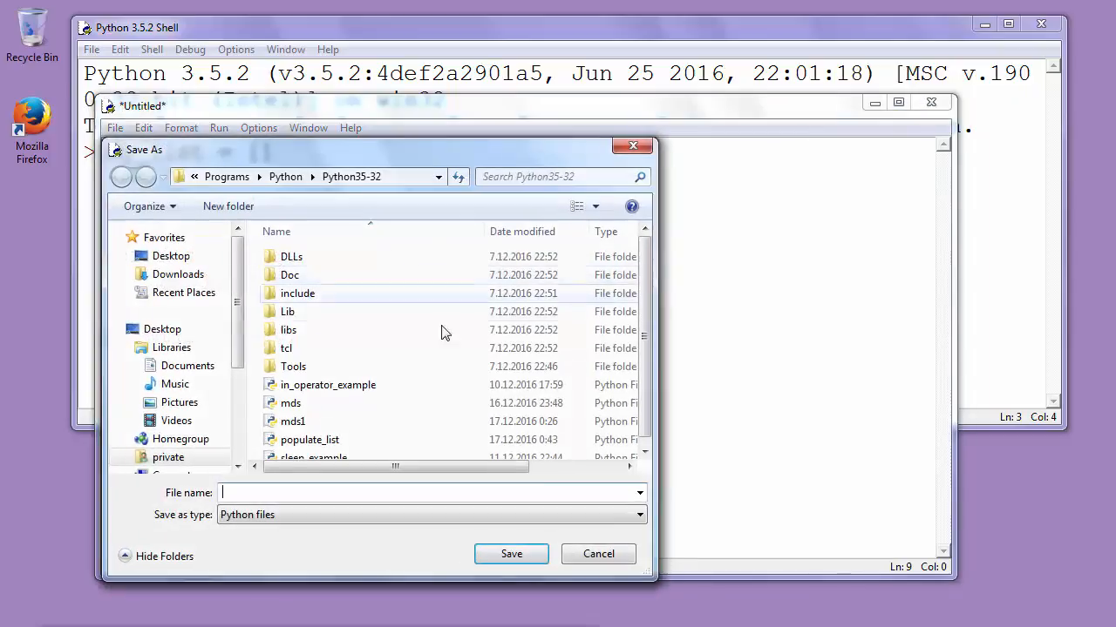
mouse_move(359, 453)
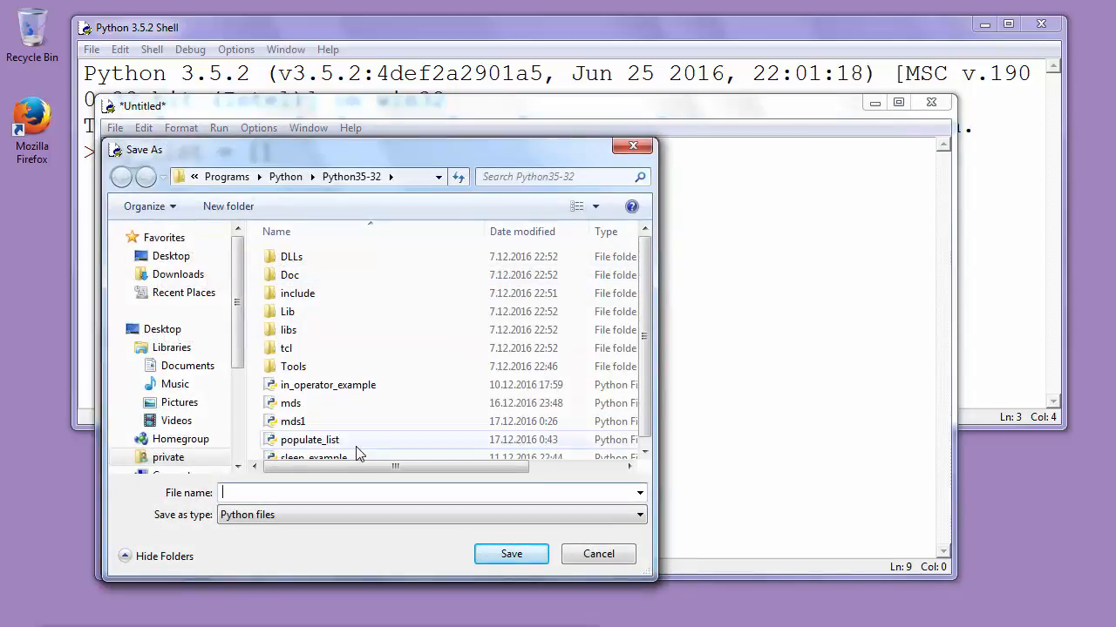
type("byte")
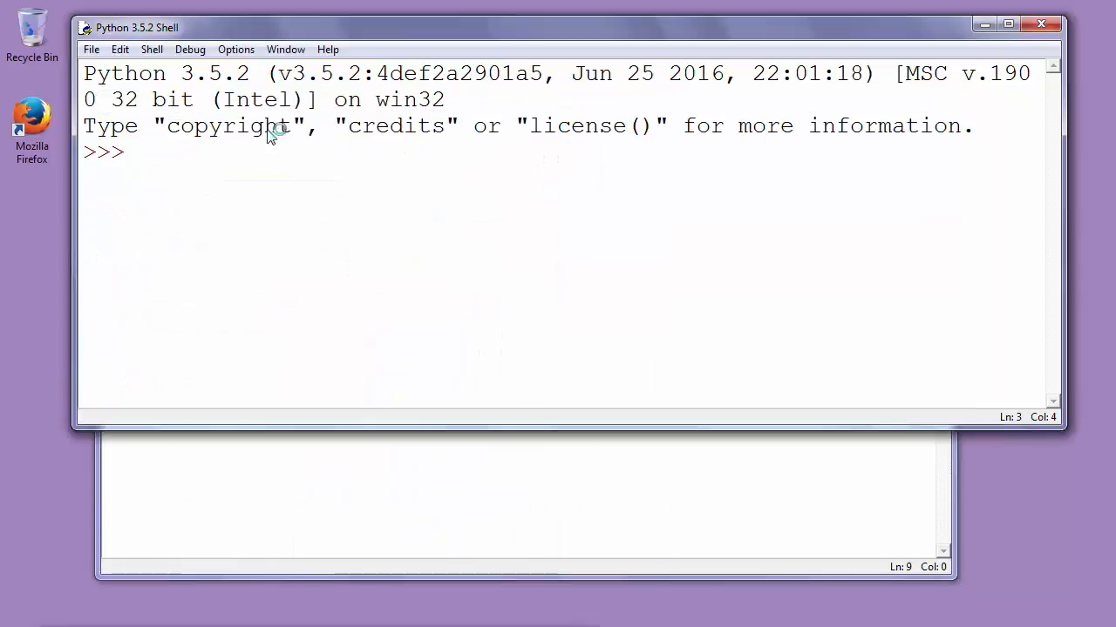
- Run the script with F5 and enter the byte 01100101
key("F5")
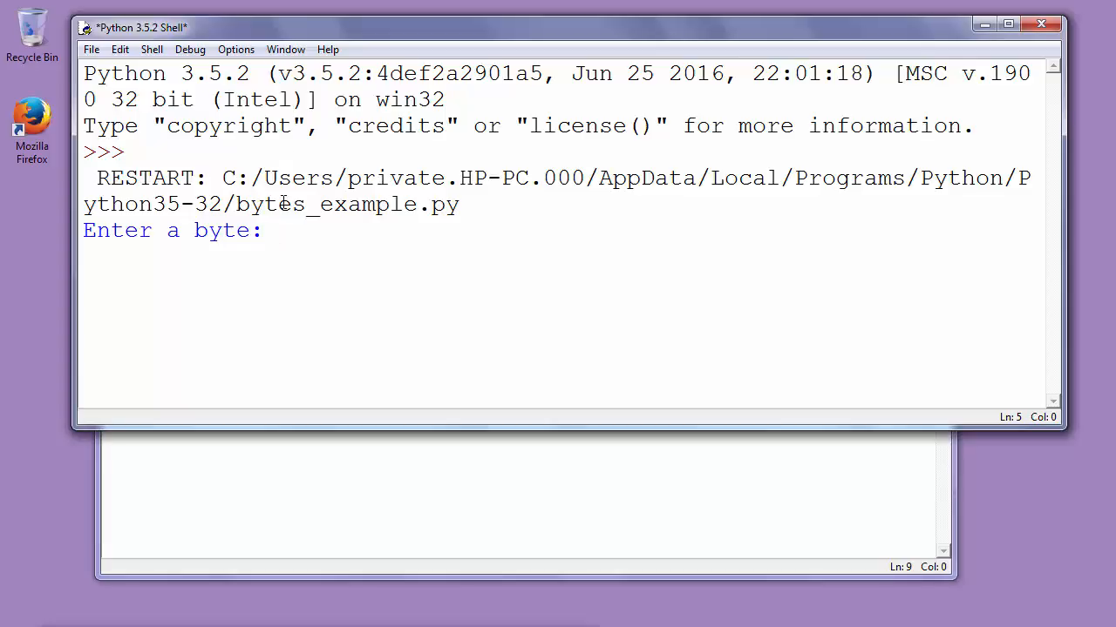
type("0")
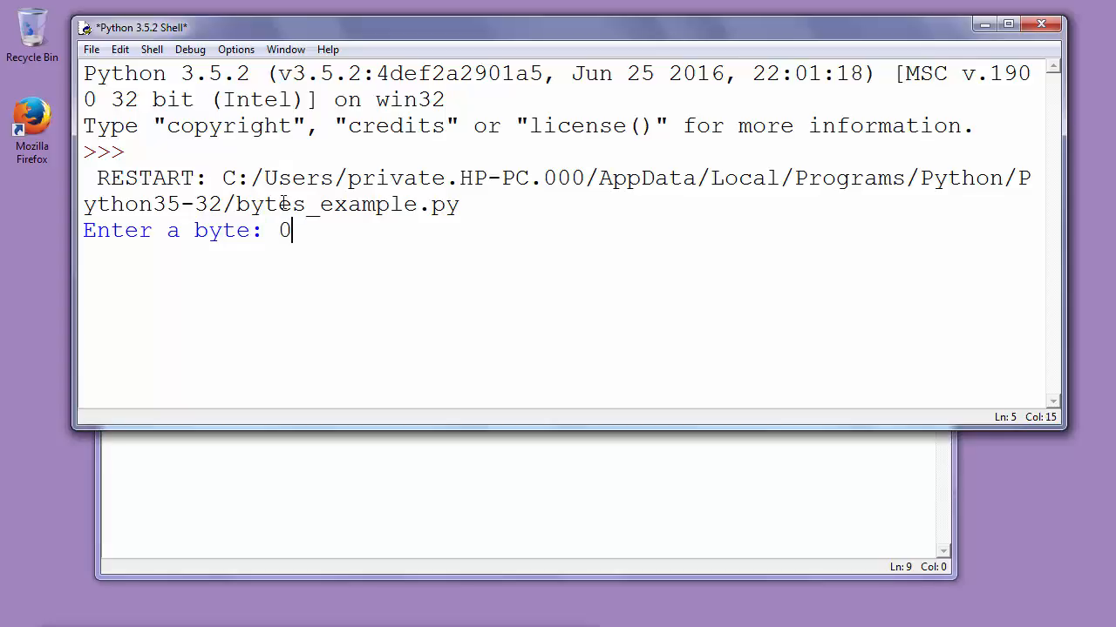
type("110")
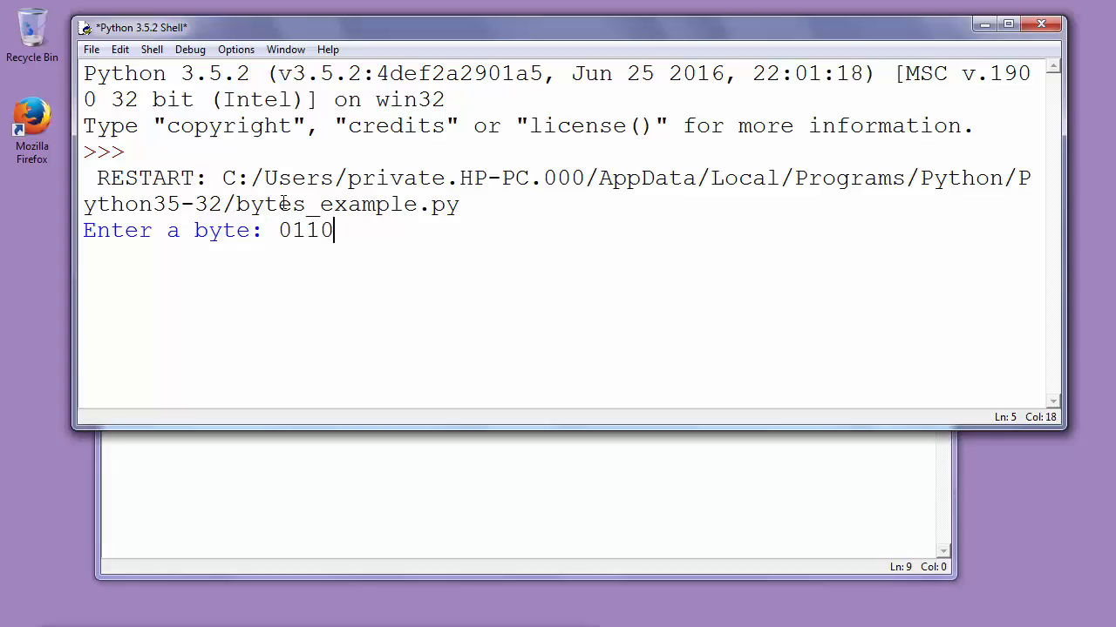
type("010")
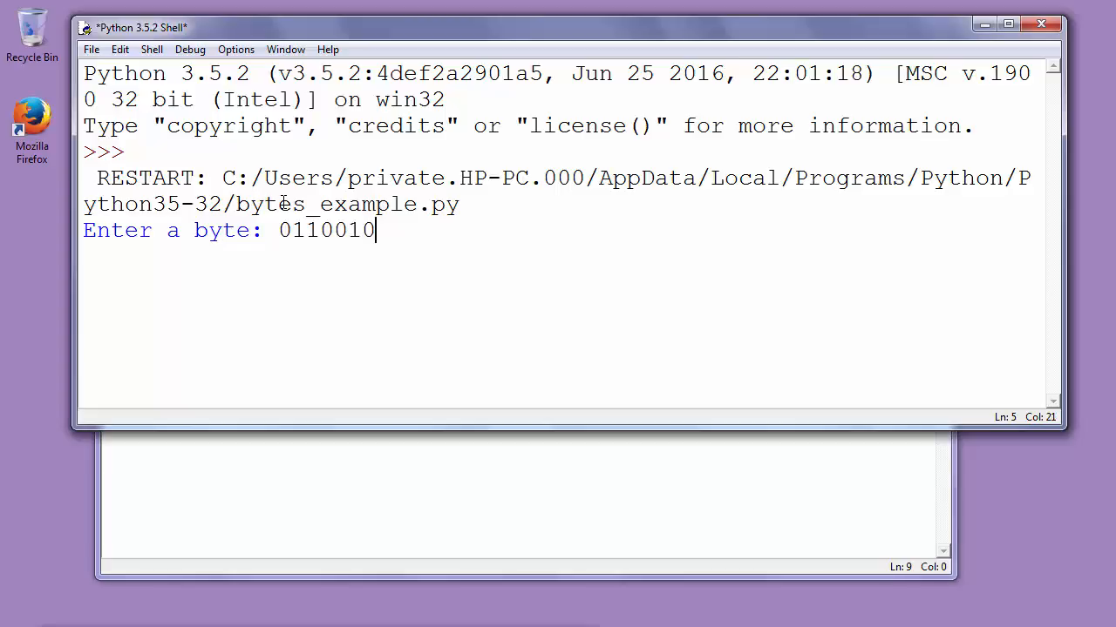
type("1")
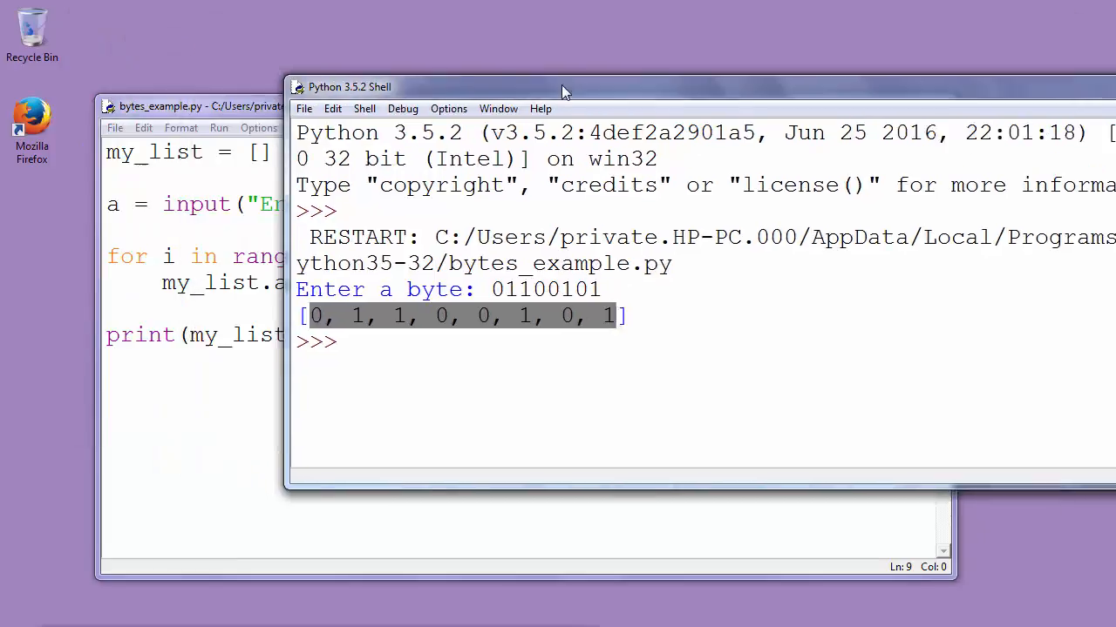
- Drag the Python Shell window to the right of the bytes_example.py editor
left_click_drag(562, 86, 562, 64)
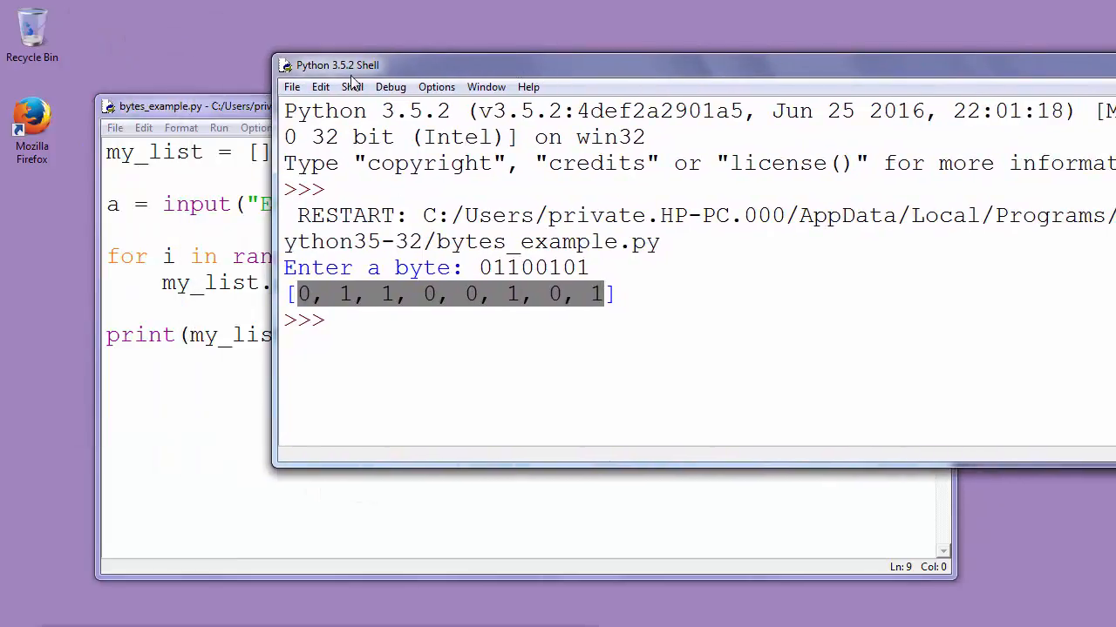
left_click_drag(337, 64, 423, 73)
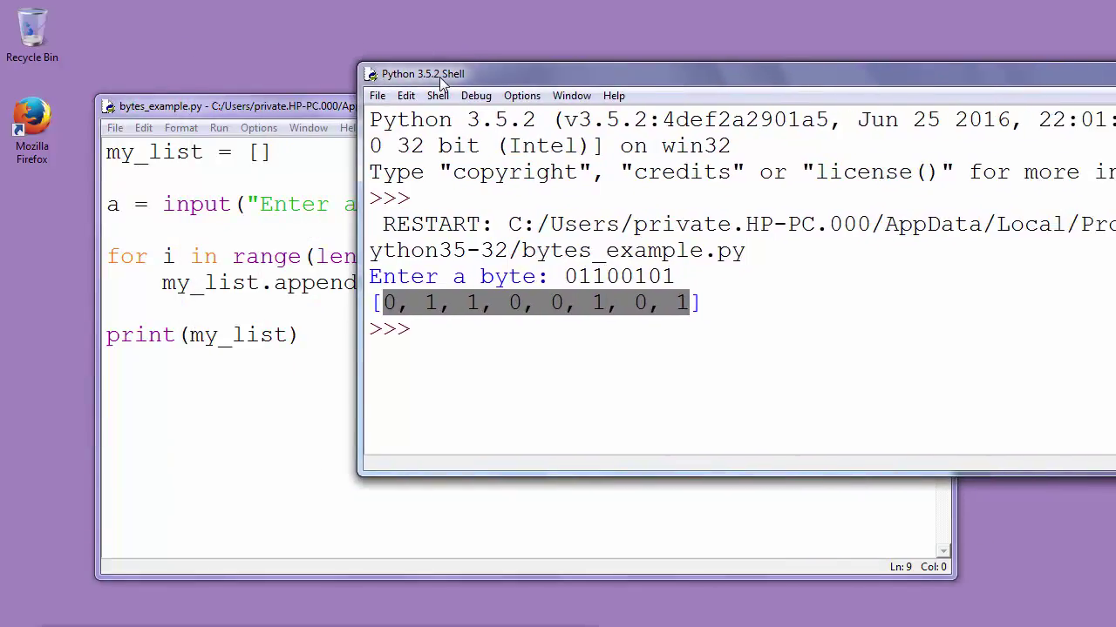
left_click_drag(444, 73, 611, 69)
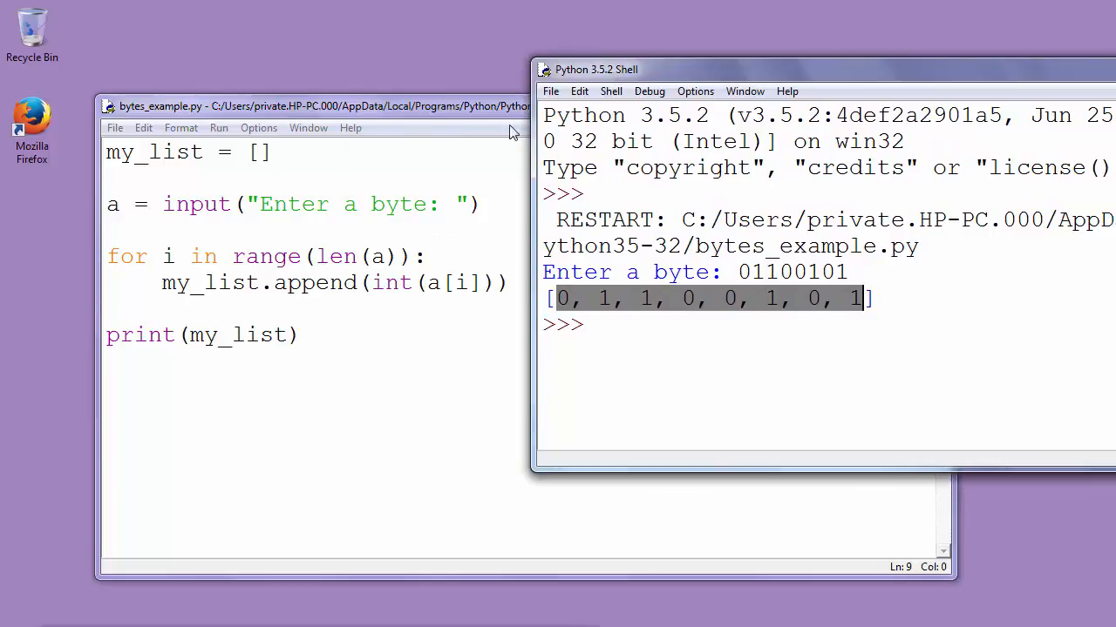
mouse_move(954, 501)
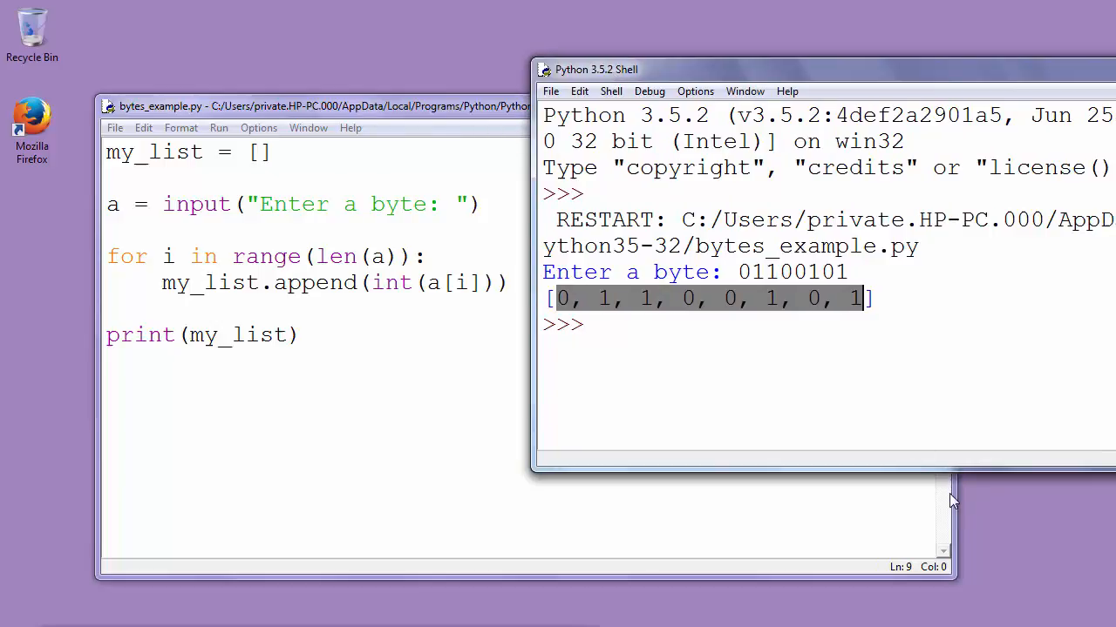
mouse_move(953, 500)
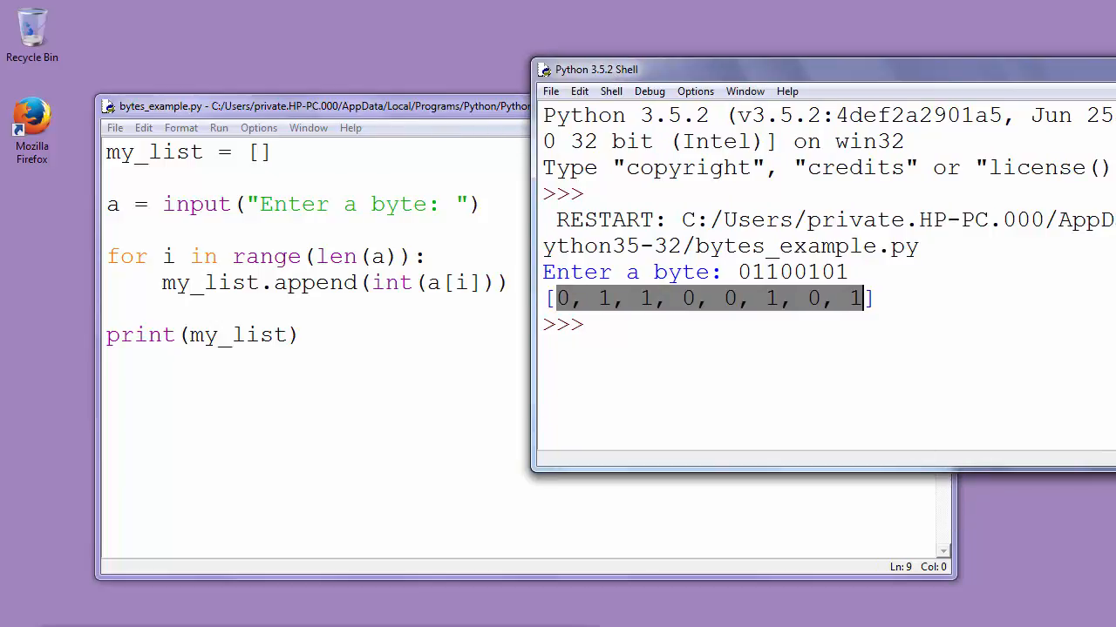